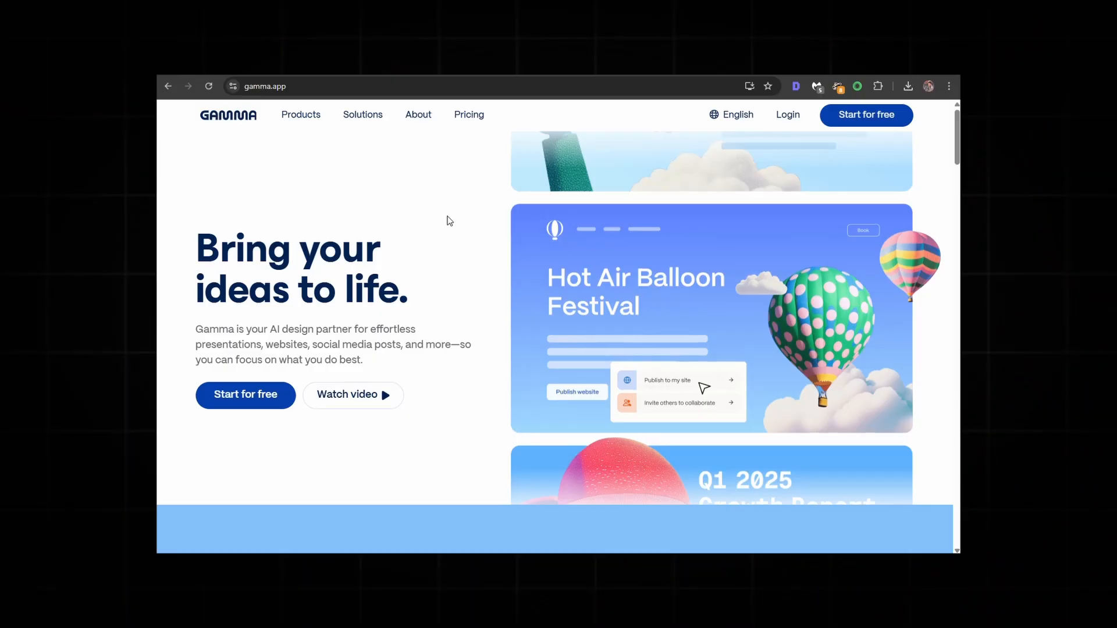
Enter the prompt 'A portfolio website for a freelance writer' and generate its outline.
scroll(down, 3)
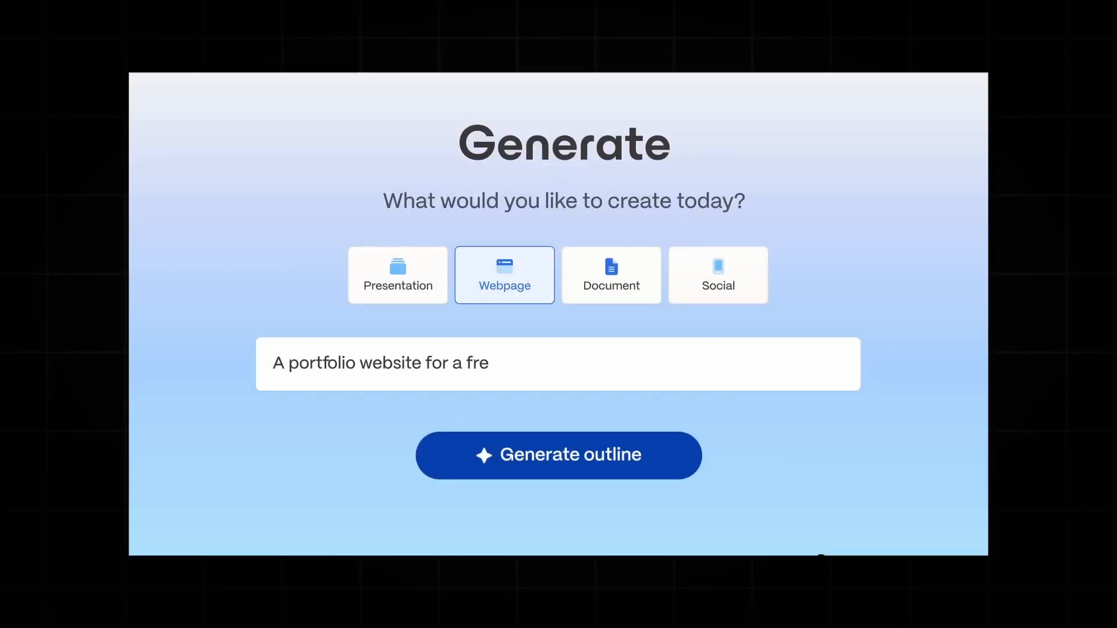
text(elance writer)
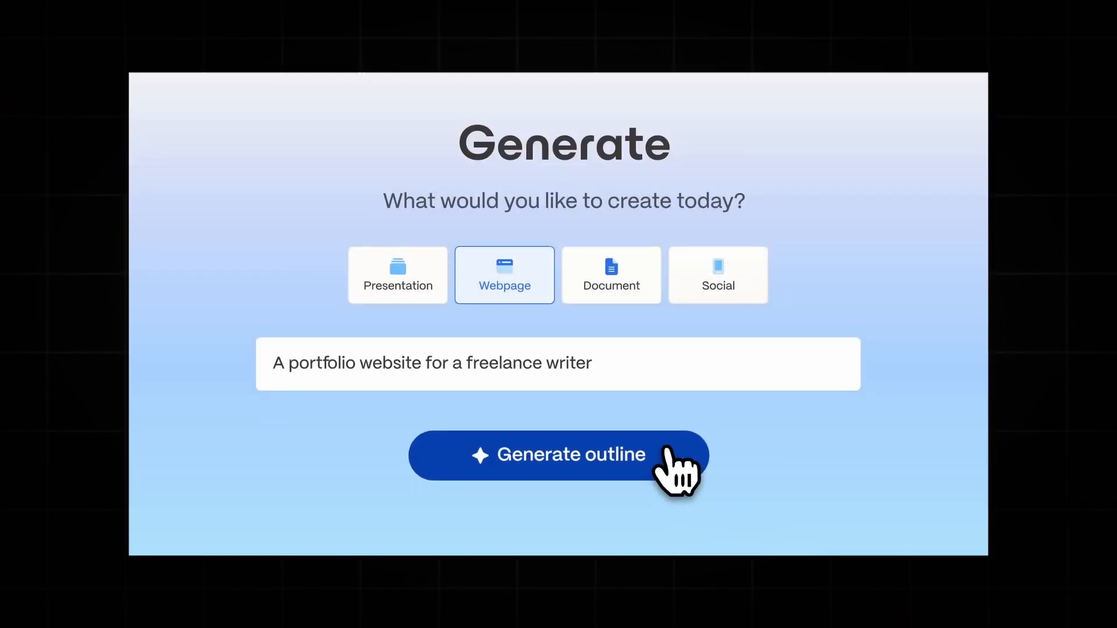
click(558, 455)
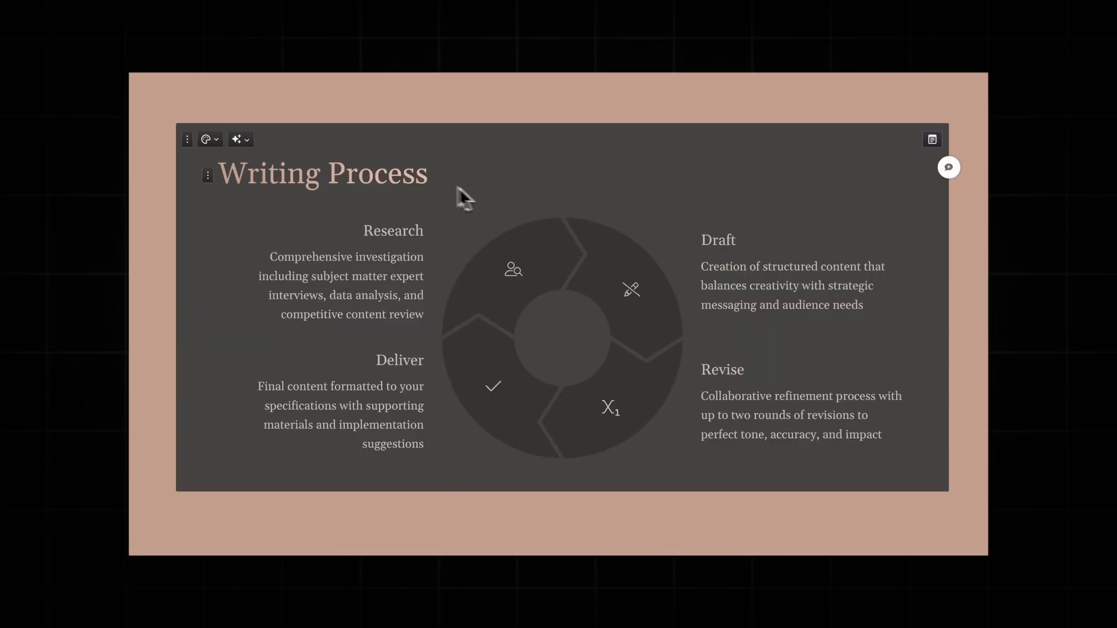
Scroll the generated portfolio to its About Me and Writing Specialties sections.
click(237, 138)
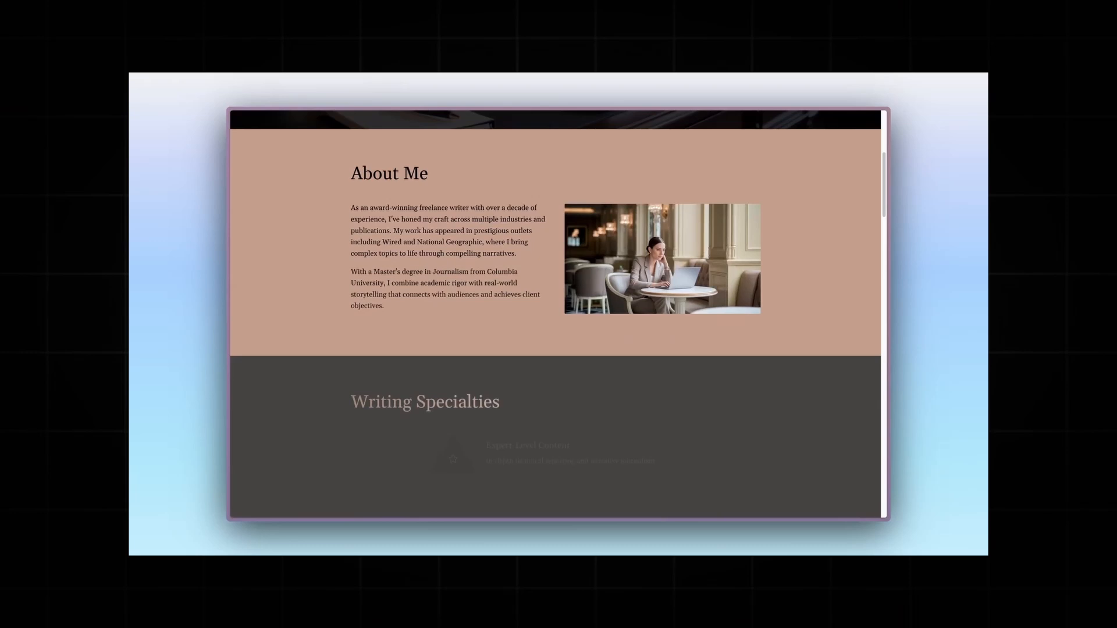
scroll(down, 3)
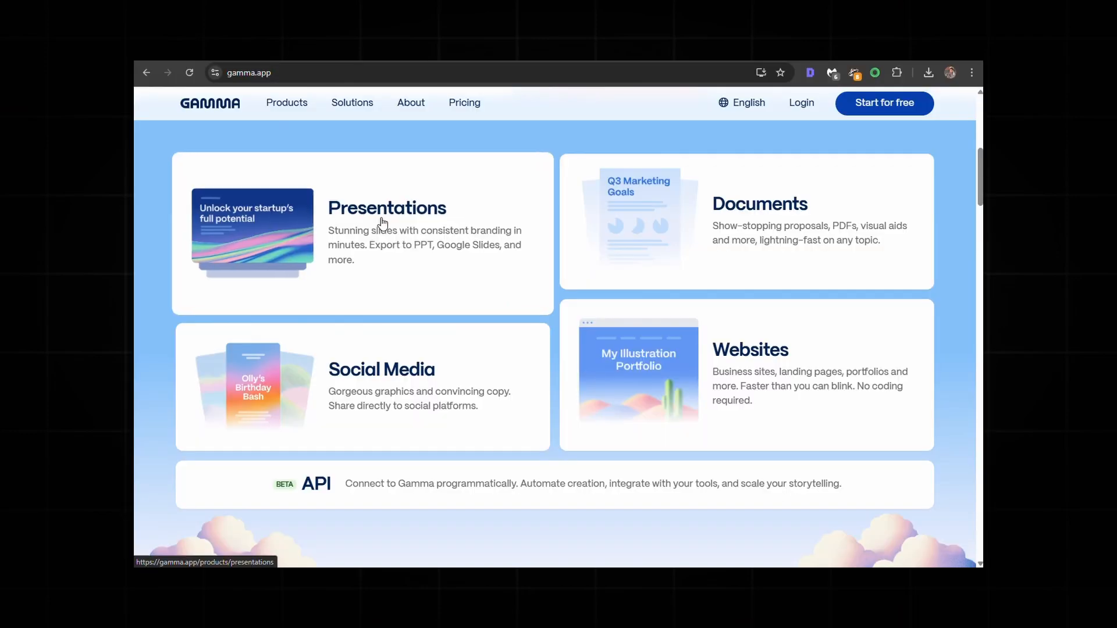
mouse_move(442, 382)
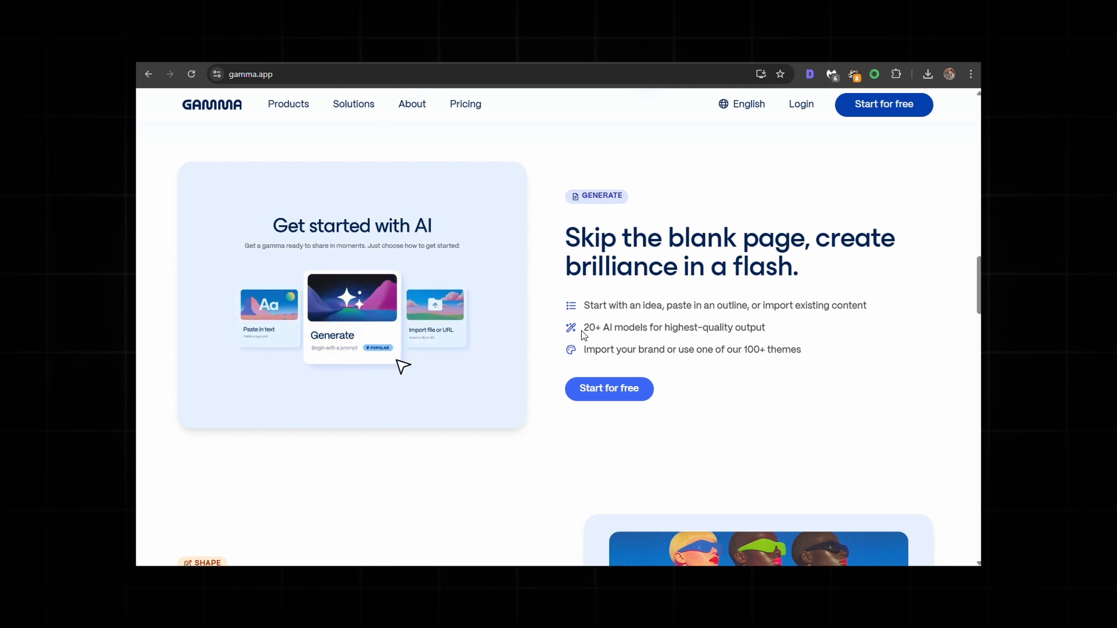
Scroll the gamma.app homepage to the 'Skip the blank page' AI section.
scroll(down, 3)
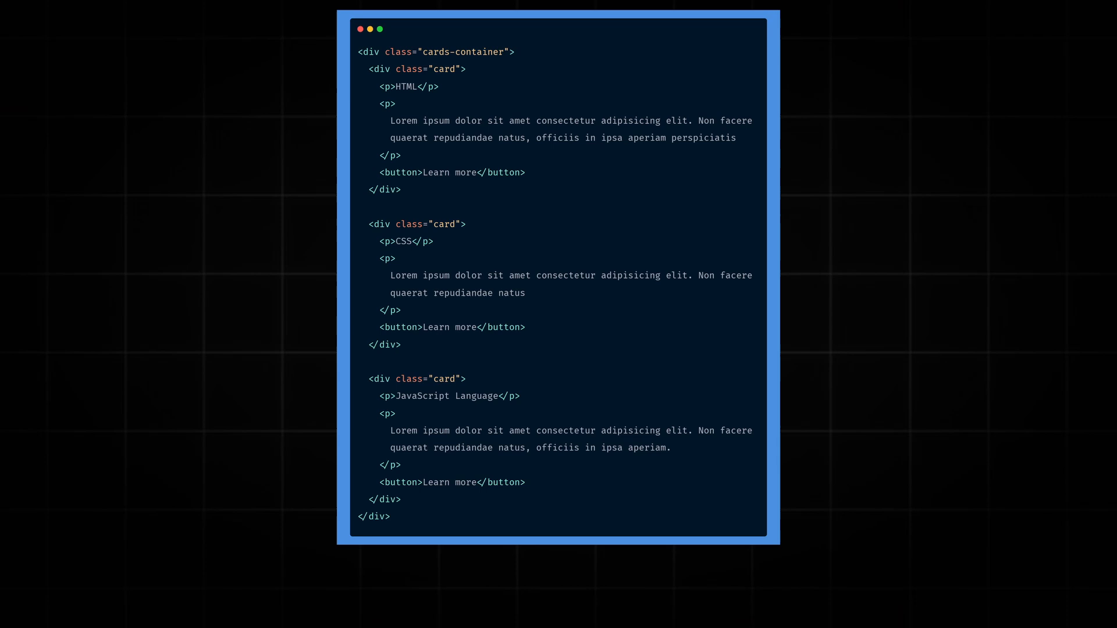
mouse_move(527, 71)
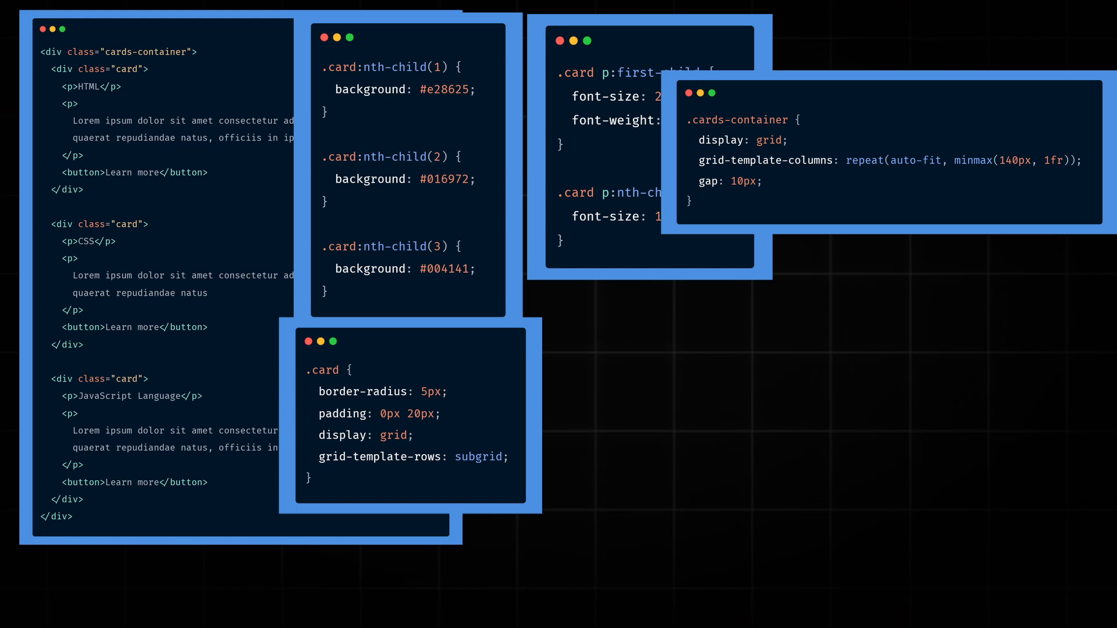
mouse_move(503, 431)
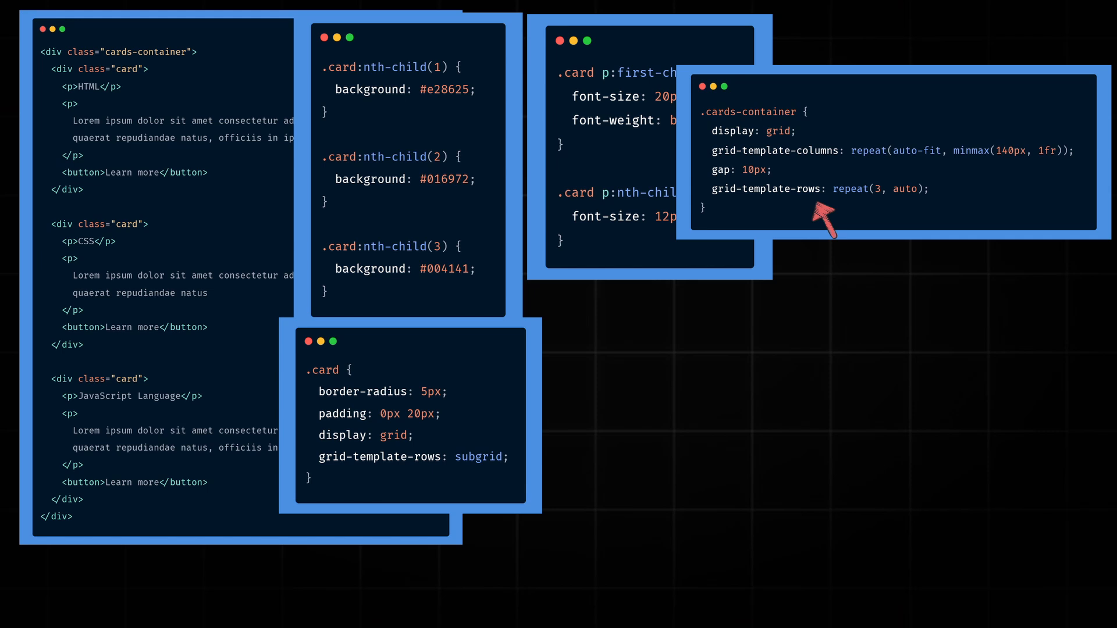
mouse_move(919, 211)
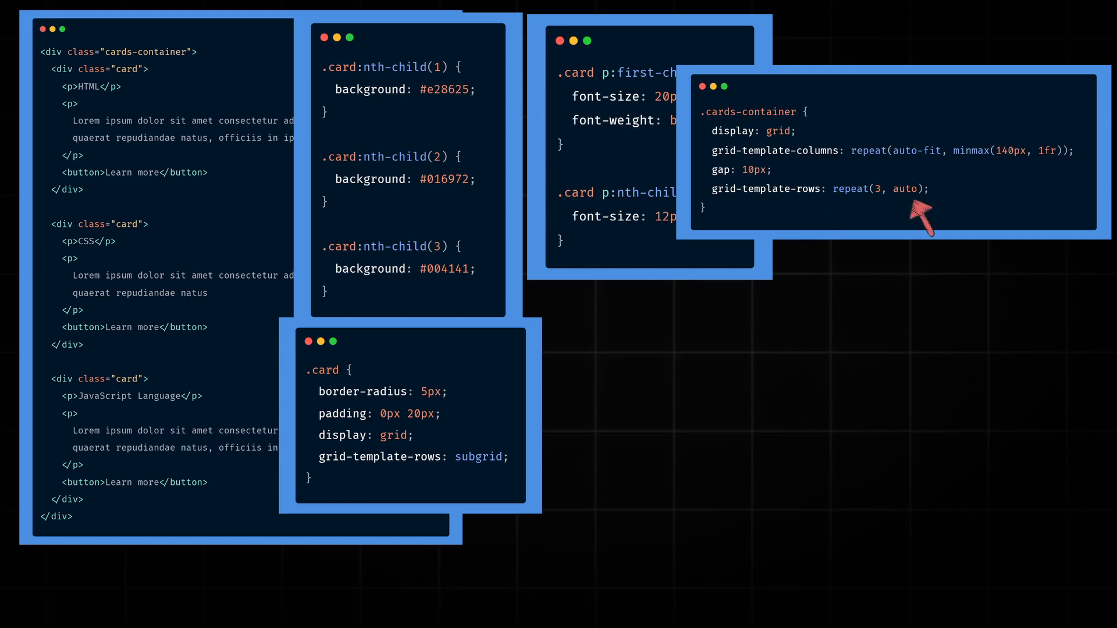
mouse_move(915, 211)
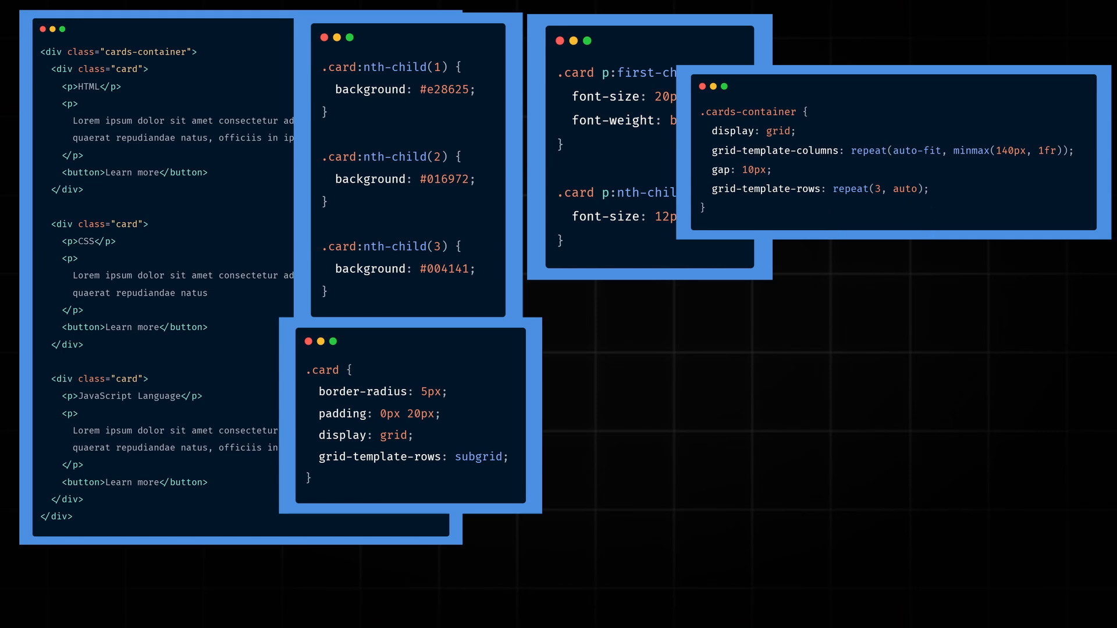